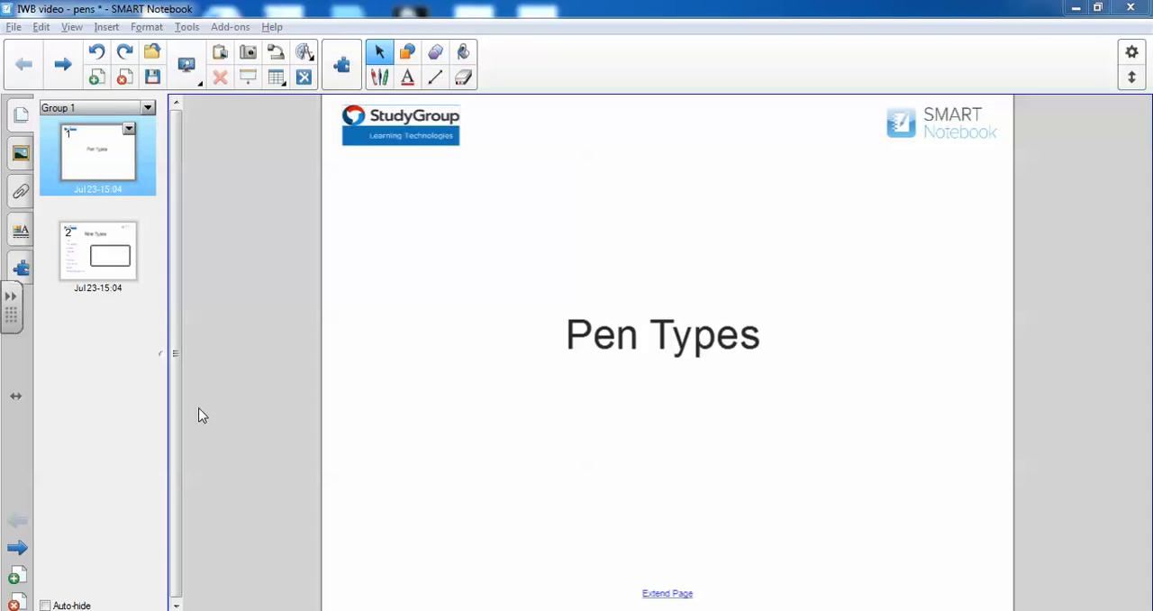
# Step: Go to the second page, 'Nine Types', from the Page Sorter thumbnail
pyautogui.click(97, 252)
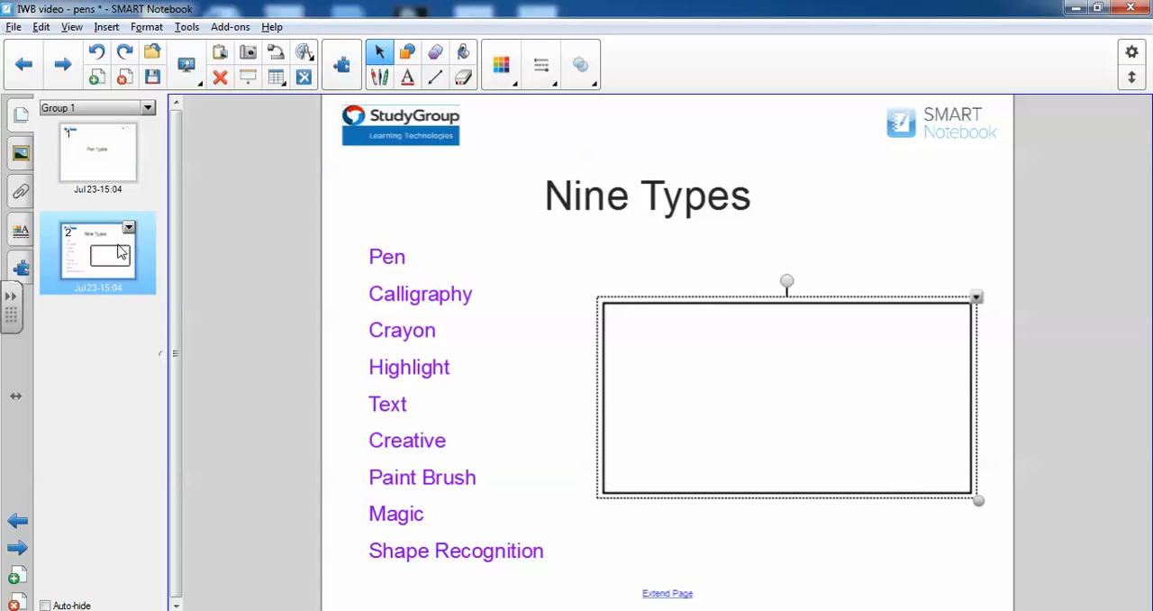
pyautogui.moveTo(277, 180)
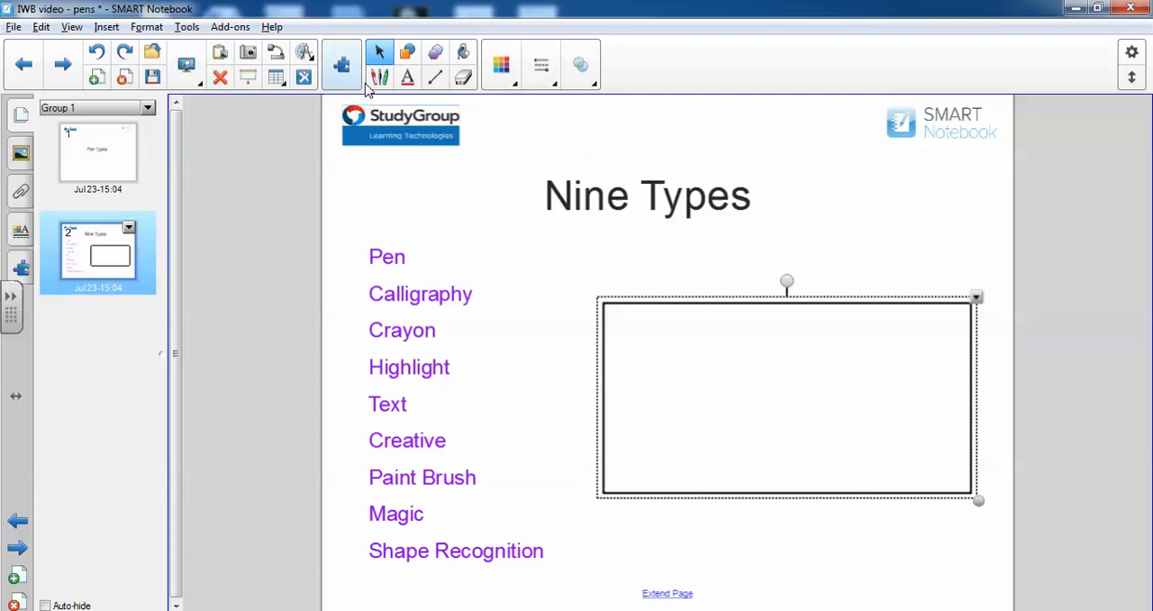
pyautogui.moveTo(380, 79)
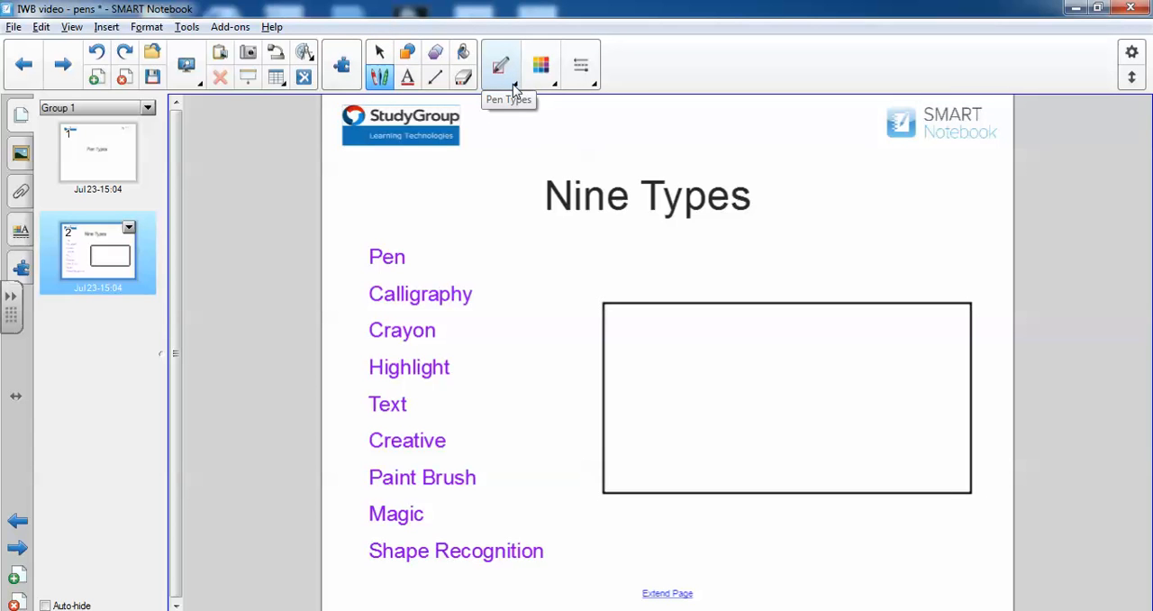
pyautogui.moveTo(515, 86)
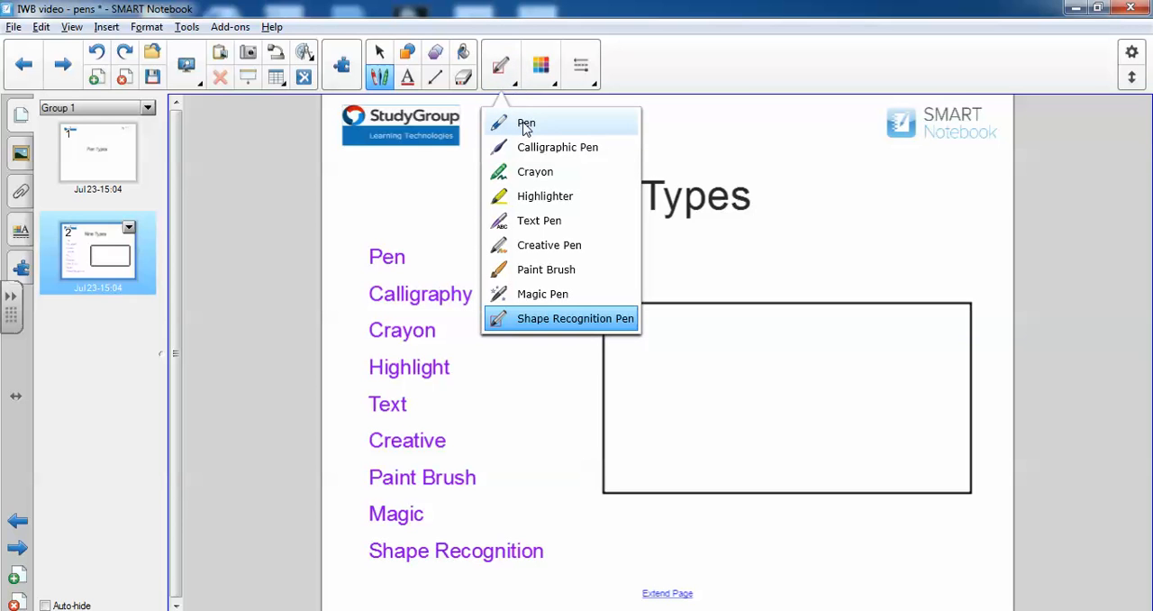
# Step: Choose the plain Pen type with the thin black preset and a thin line, then write a test letter in the frame
pyautogui.click(526, 123)
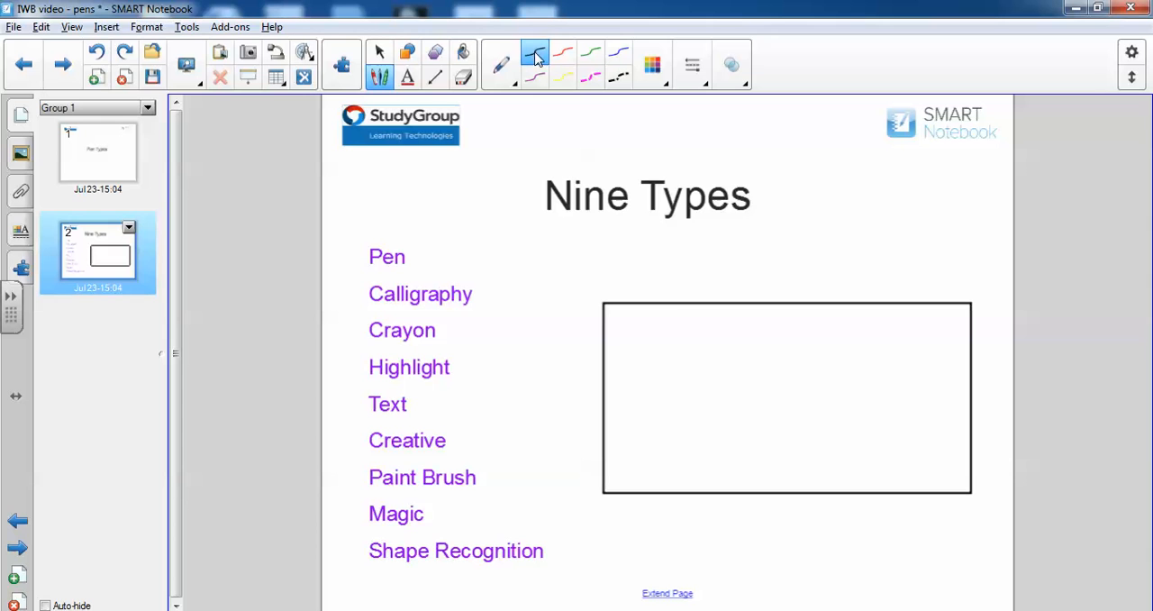
pyautogui.click(652, 65)
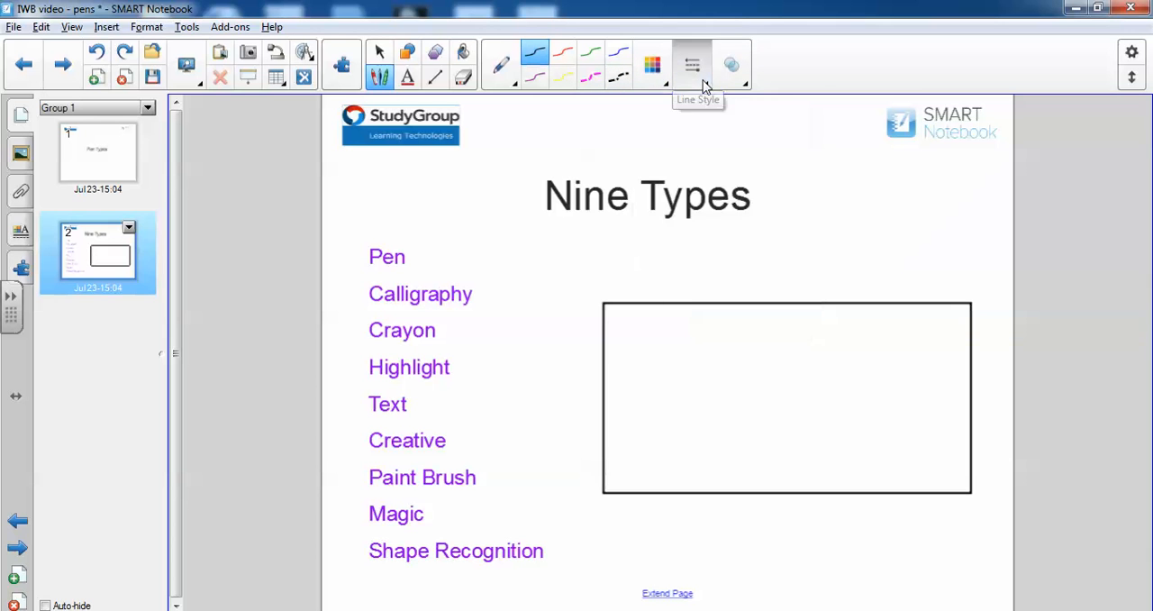
pyautogui.click(692, 65)
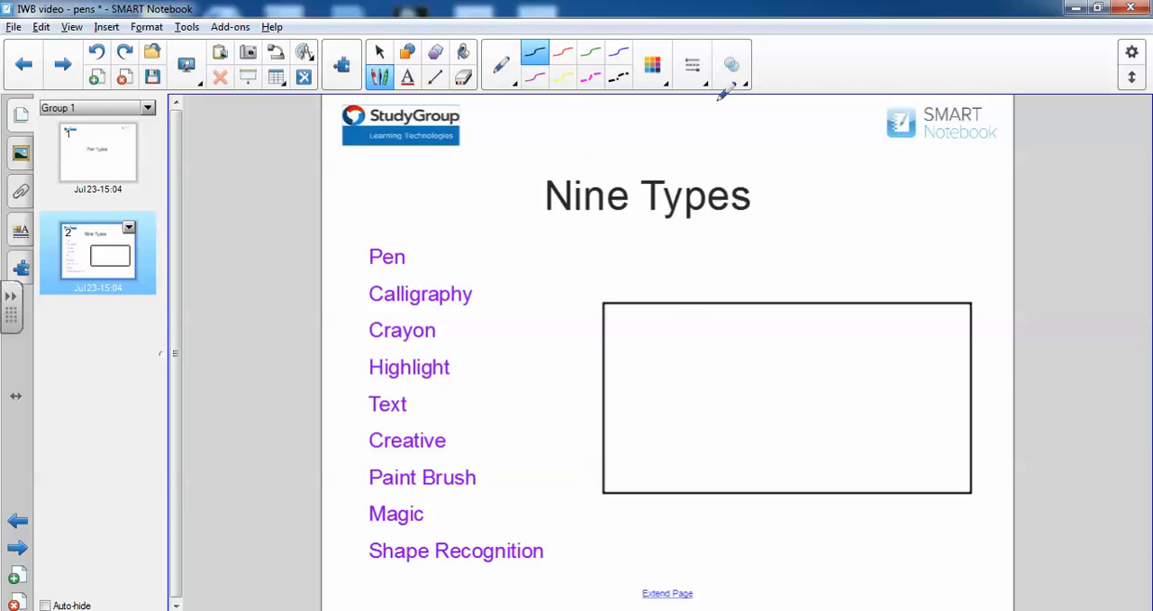
pyautogui.click(692, 65)
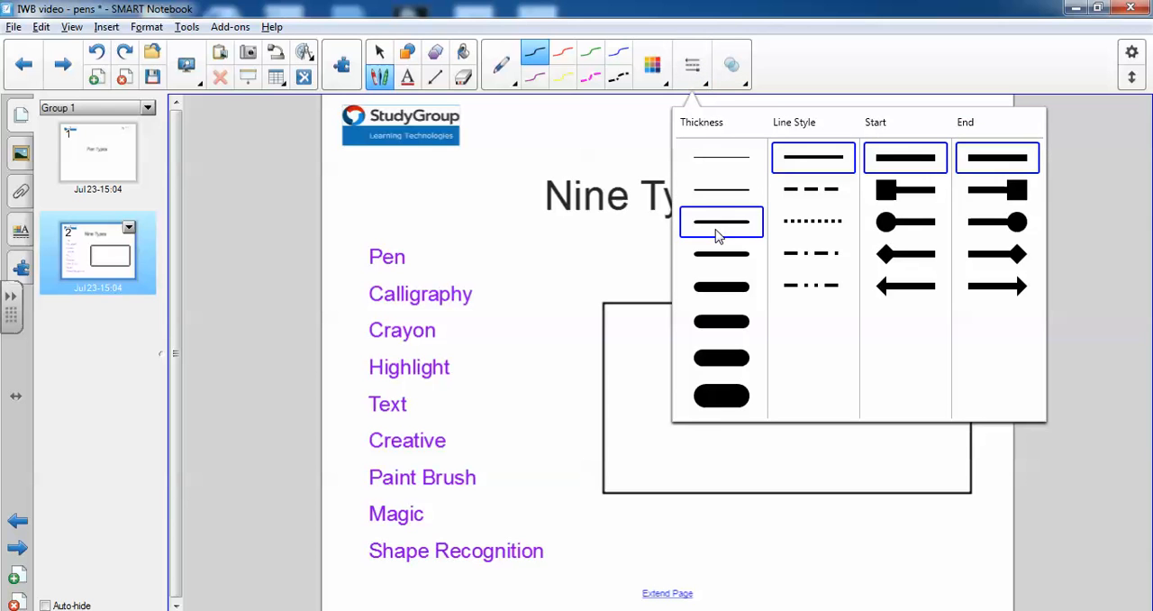
pyautogui.click(721, 189)
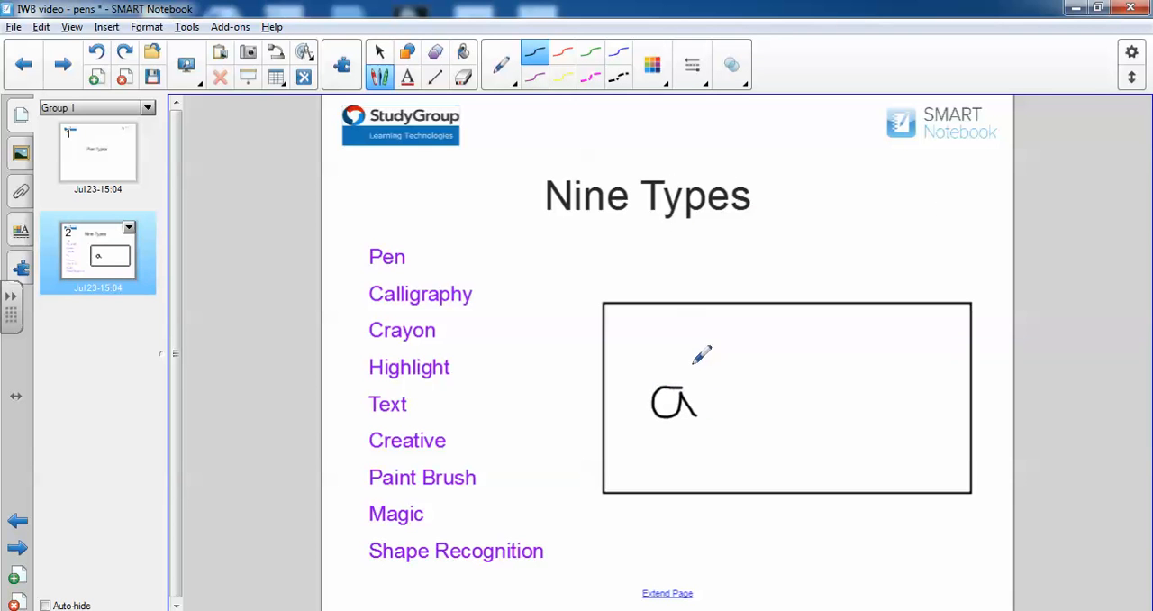
pyautogui.moveTo(706, 370); pyautogui.dragTo(739, 423)
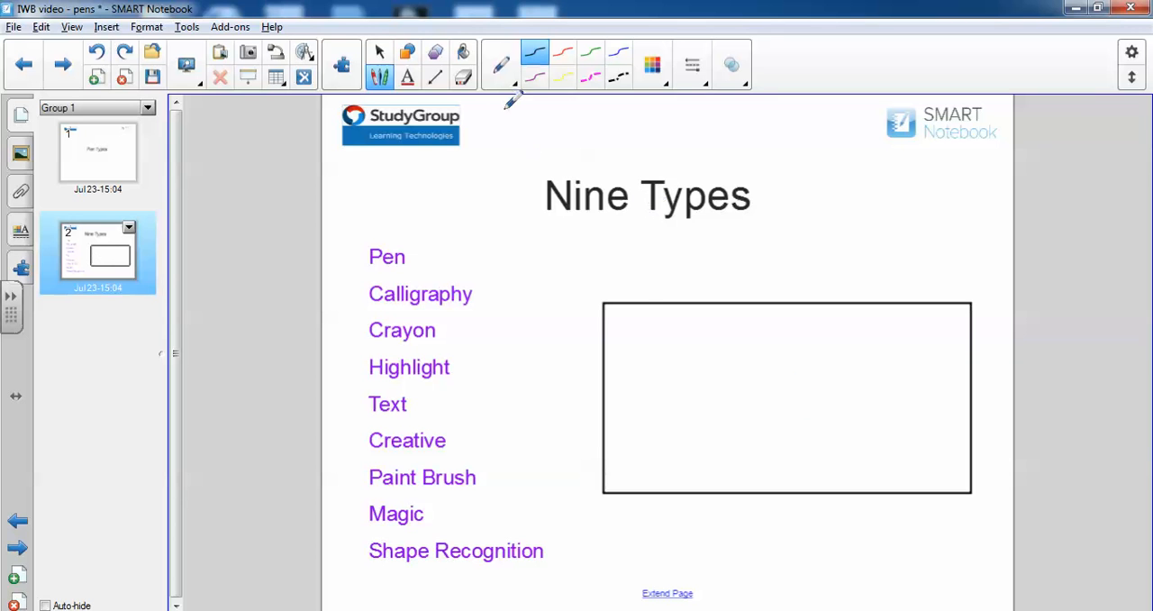
pyautogui.moveTo(519, 135)
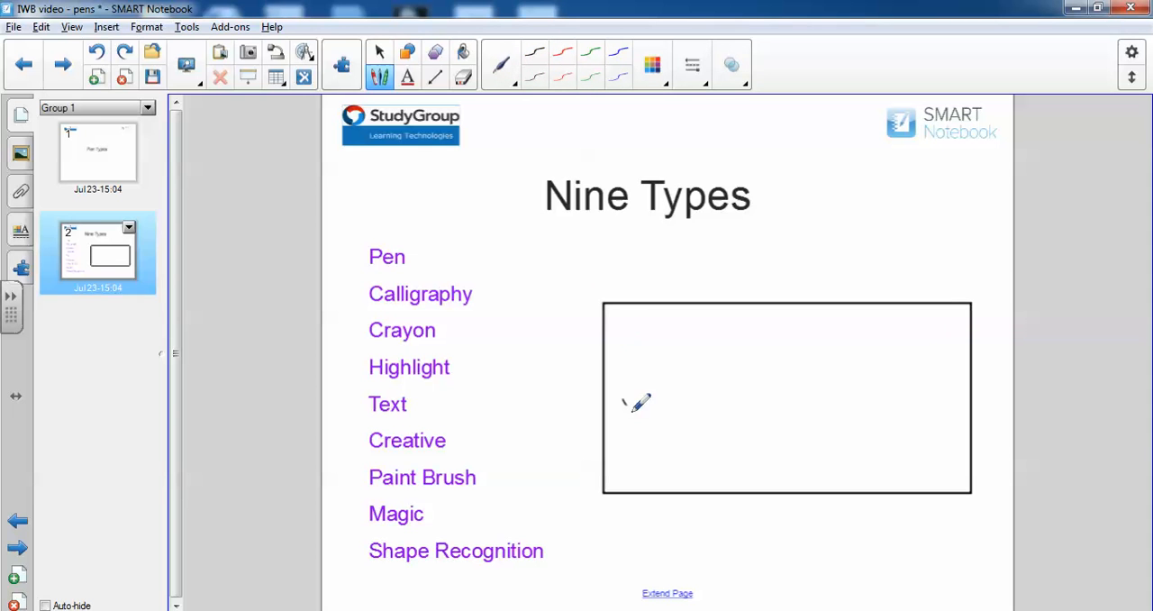
# Step: Write a cursive calligraphic-pen scribble inside the rectangle frame
pyautogui.moveTo(622, 411); pyautogui.dragTo(685, 360)
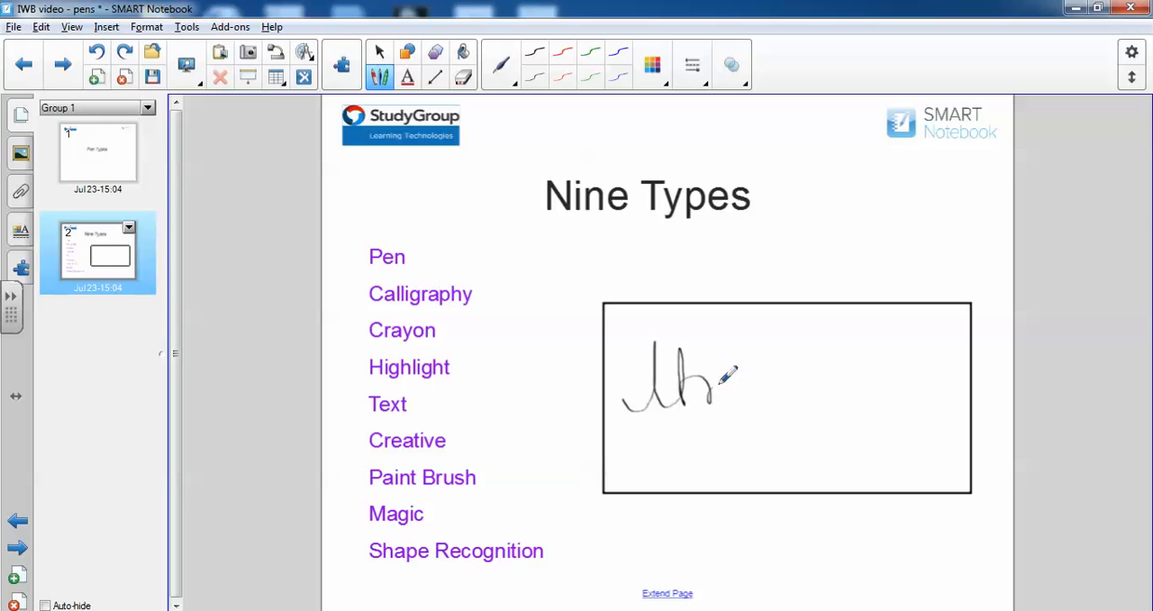
pyautogui.moveTo(721, 387); pyautogui.dragTo(811, 379)
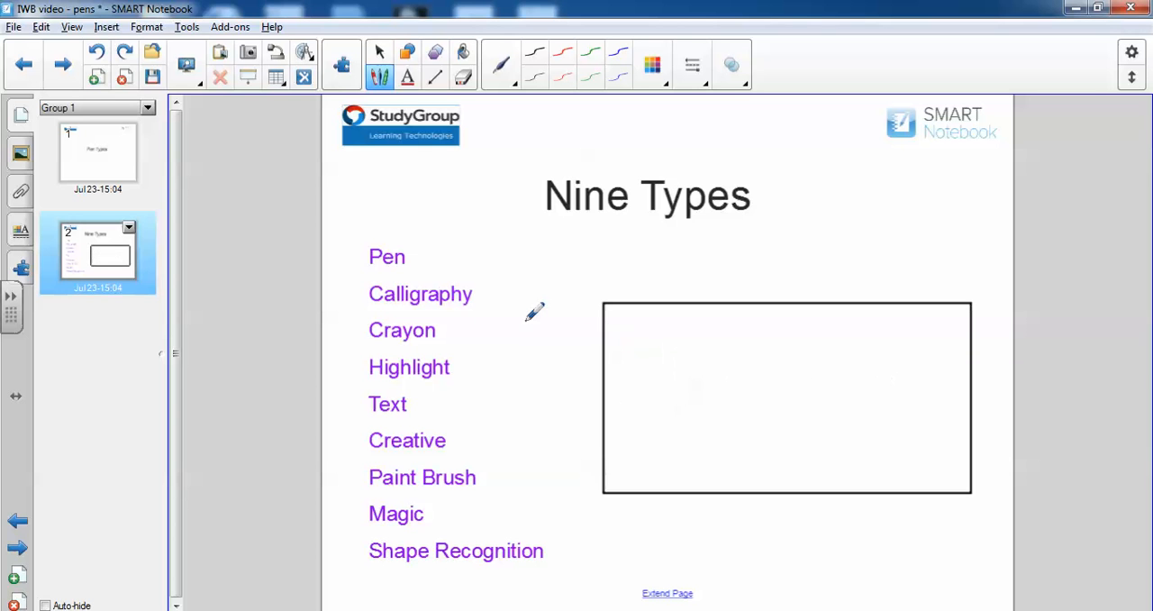
# Step: Switch to the Crayon and draw two green textured letters inside the rectangle frame
pyautogui.click(501, 65)
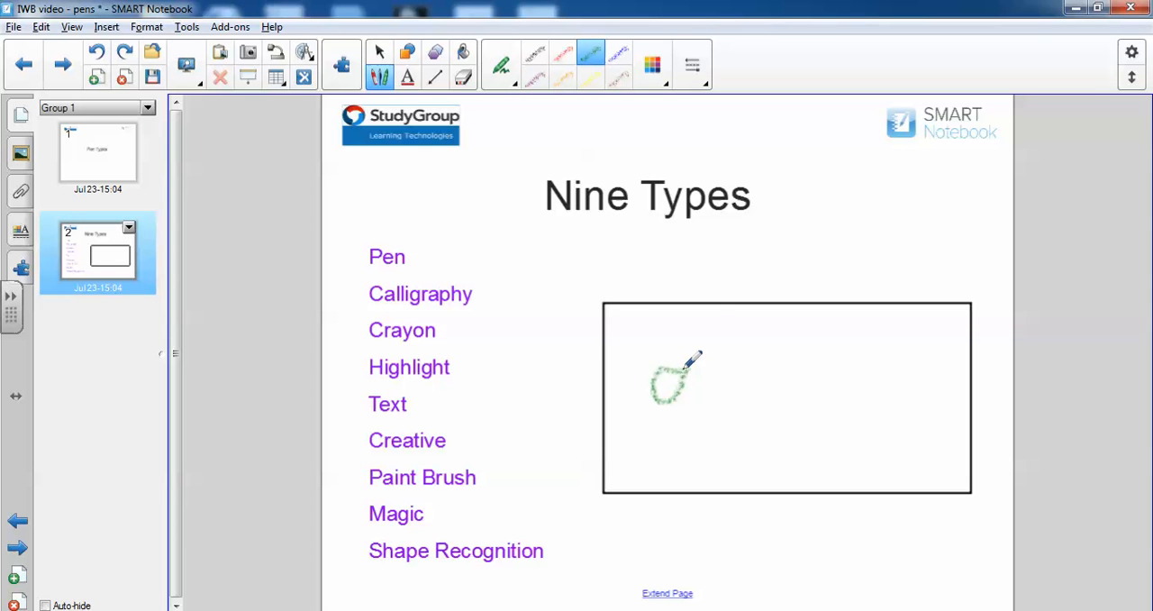
pyautogui.moveTo(681, 388); pyautogui.dragTo(711, 360)
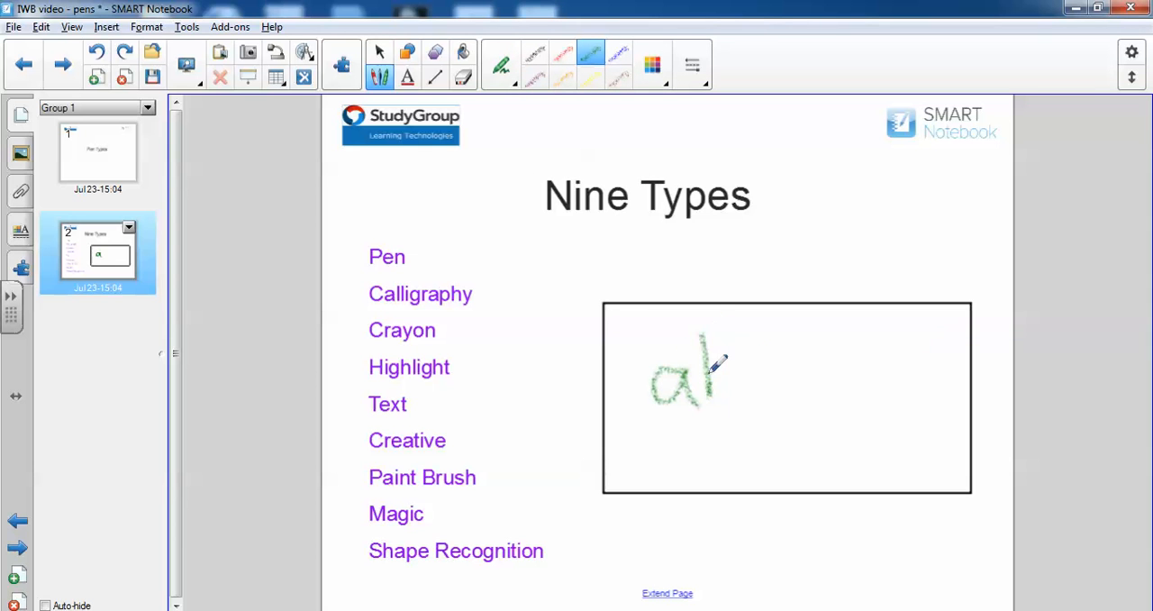
pyautogui.moveTo(712, 370); pyautogui.dragTo(815, 387)
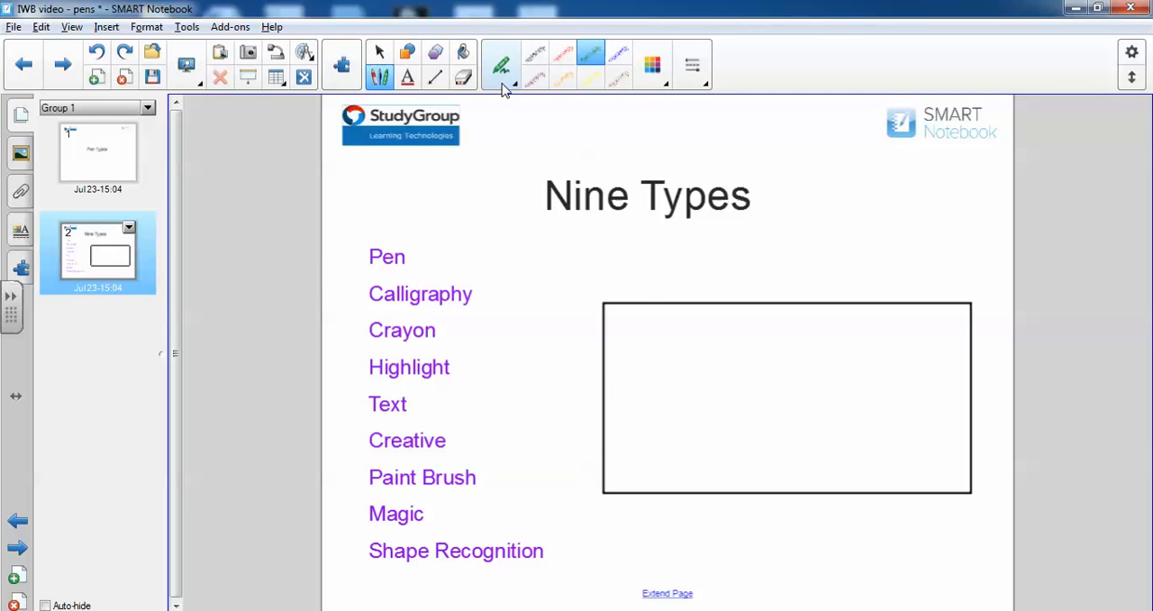
# Step: Switch to the Highlighter and choose the yellow colour preset
pyautogui.click(501, 65)
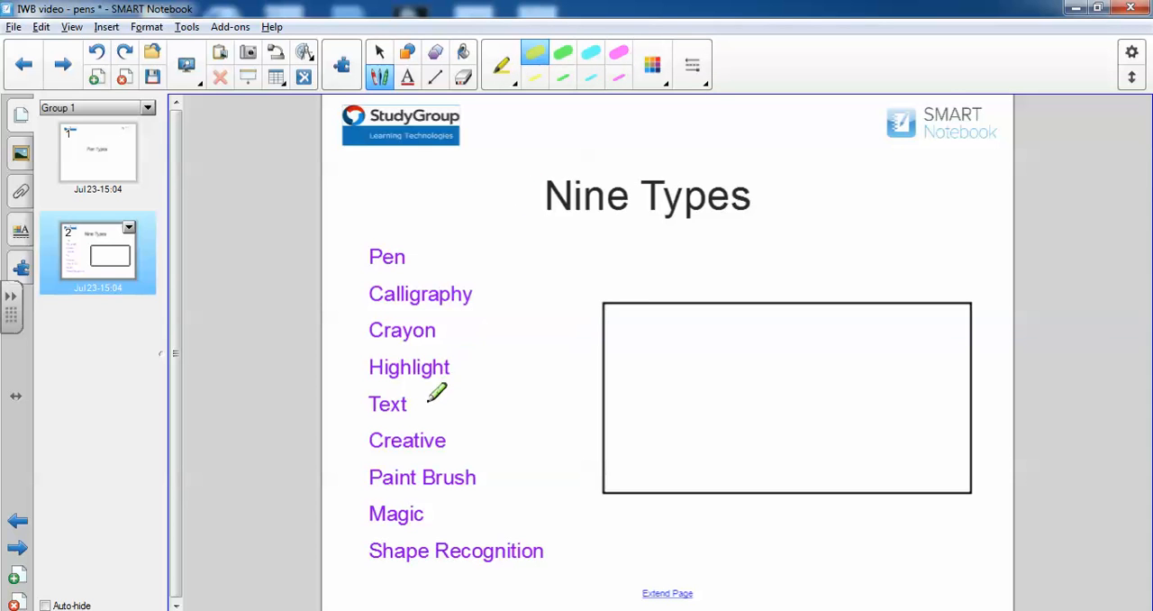
pyautogui.click(397, 513)
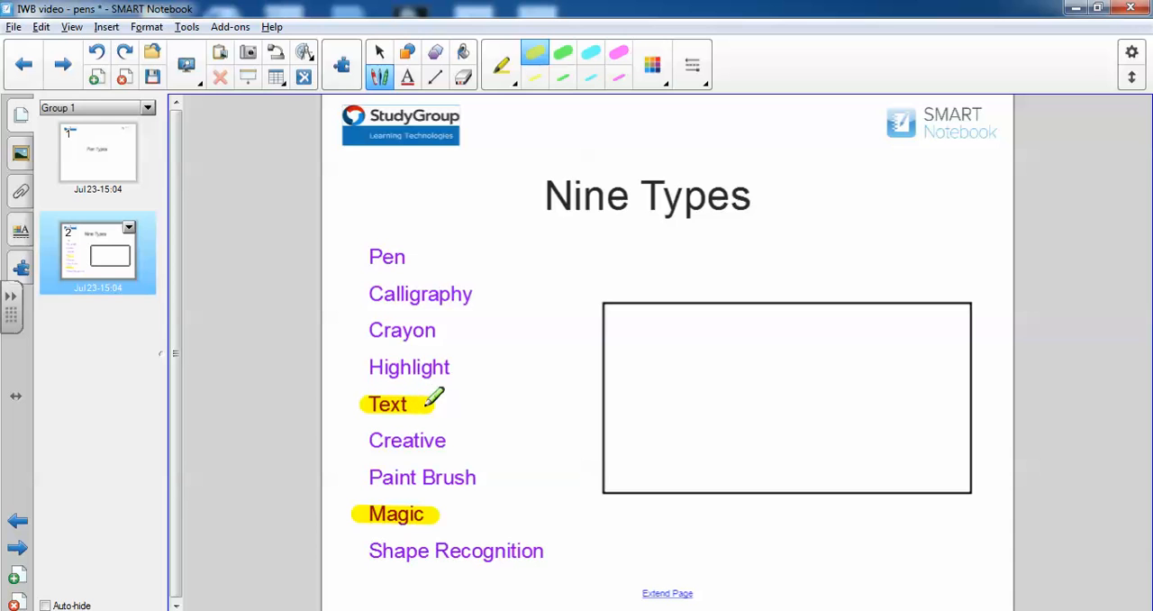
pyautogui.moveTo(424, 396)
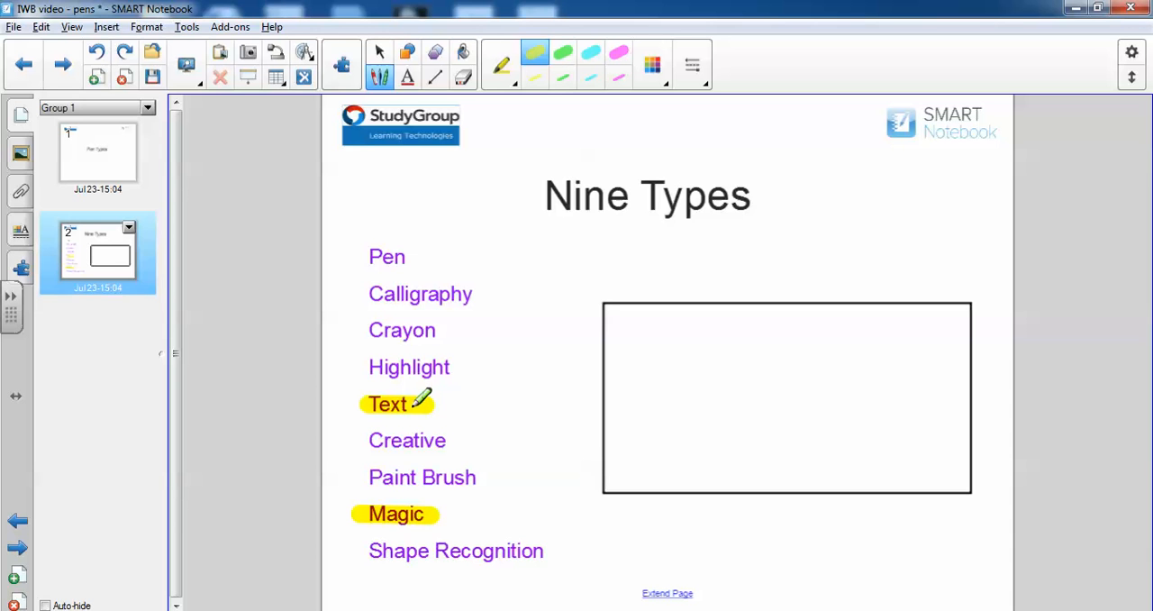
pyautogui.moveTo(441, 512)
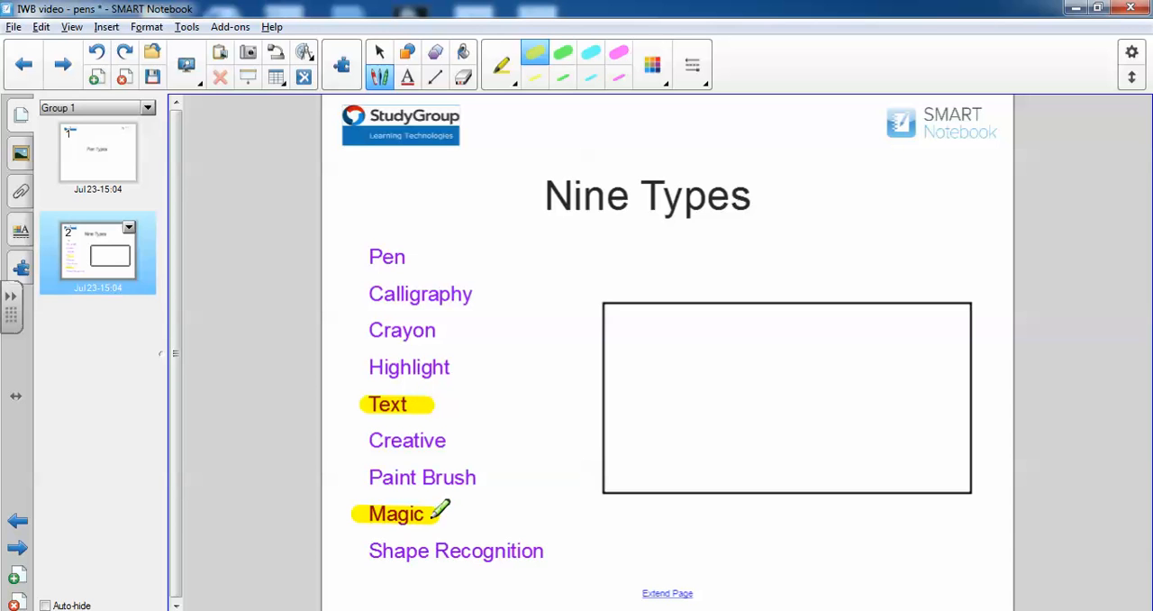
pyautogui.moveTo(447, 398)
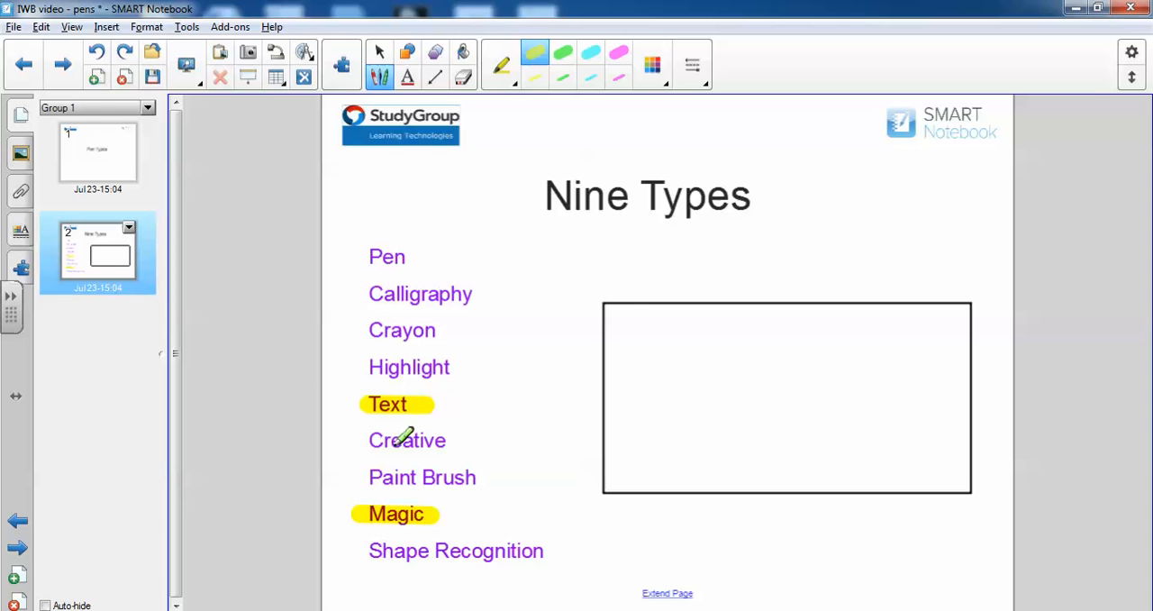
# Step: Switch to the Creative Pen and write the striped letter b inside the frame
pyautogui.click(501, 81)
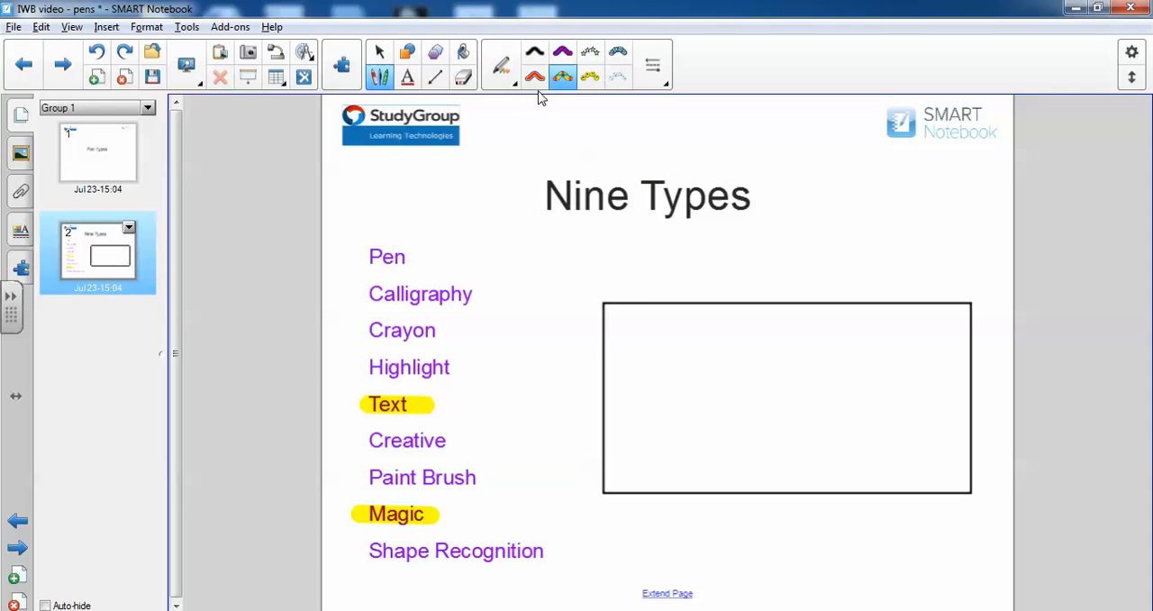
pyautogui.moveTo(674, 374)
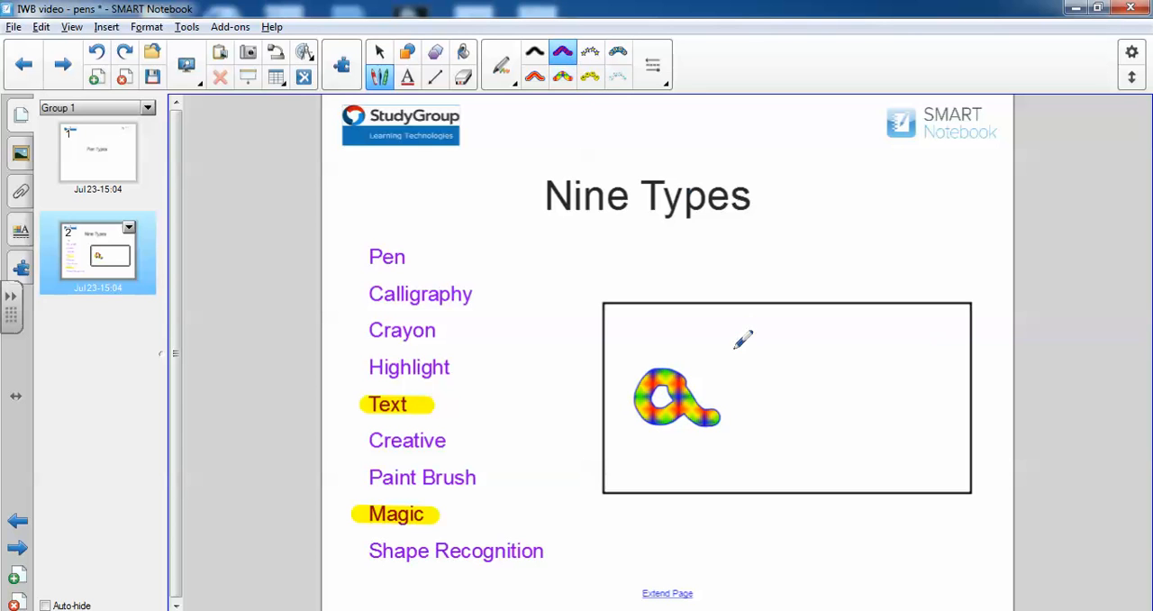
pyautogui.moveTo(742, 325); pyautogui.dragTo(802, 378)
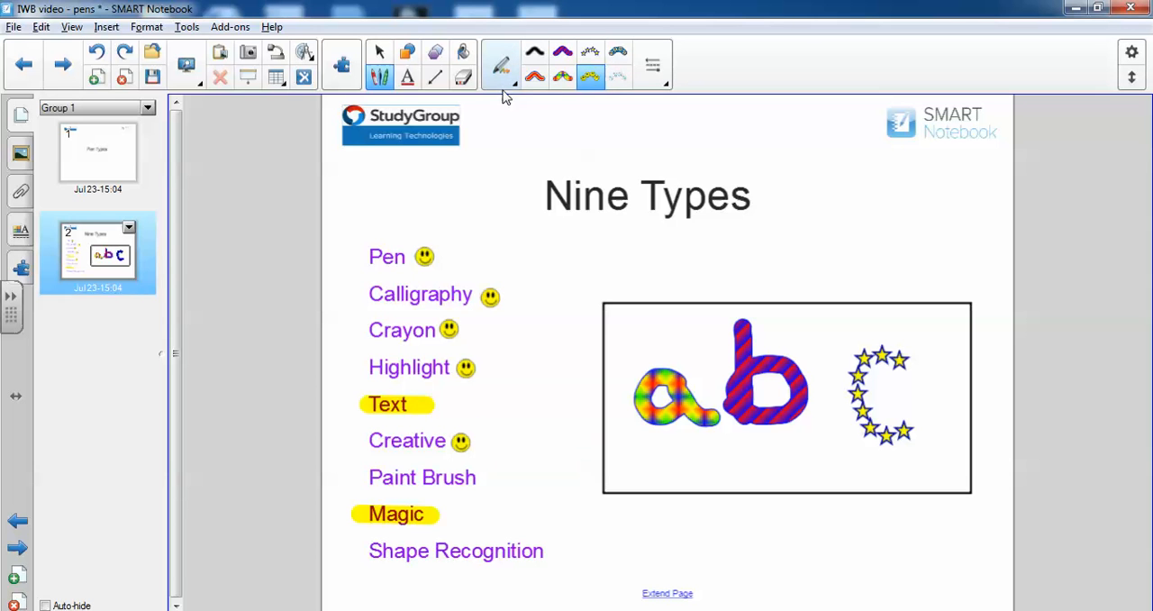
pyautogui.moveTo(500, 69)
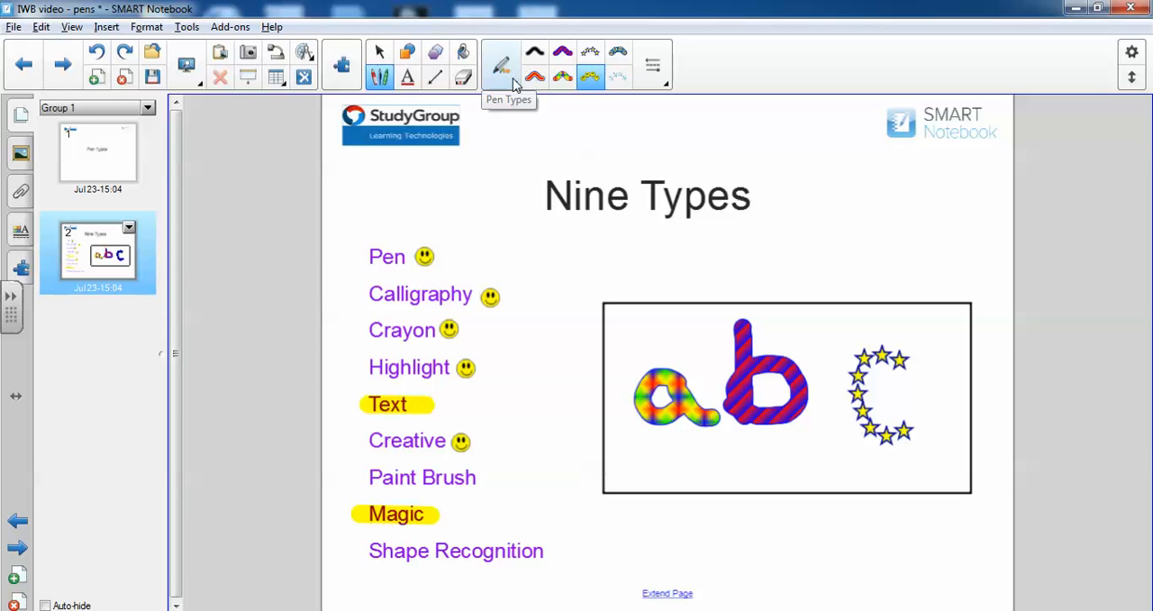
# Step: Paint a pink Paint Brush underline beneath the a b c letters and make its line thicker
pyautogui.click(500, 65)
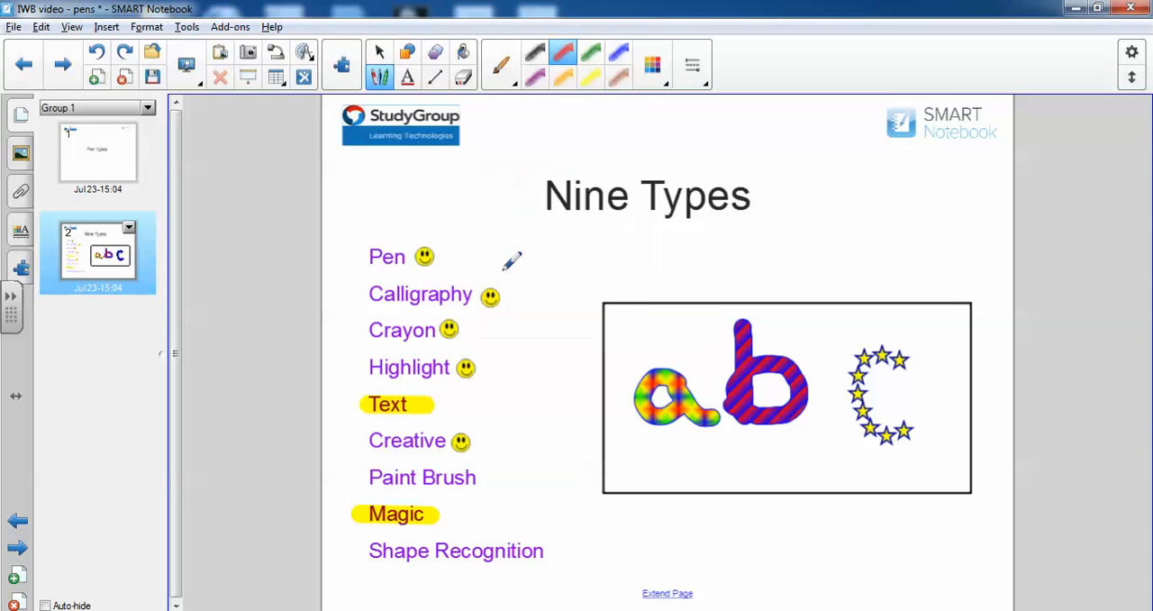
pyautogui.moveTo(616, 458); pyautogui.dragTo(685, 454)
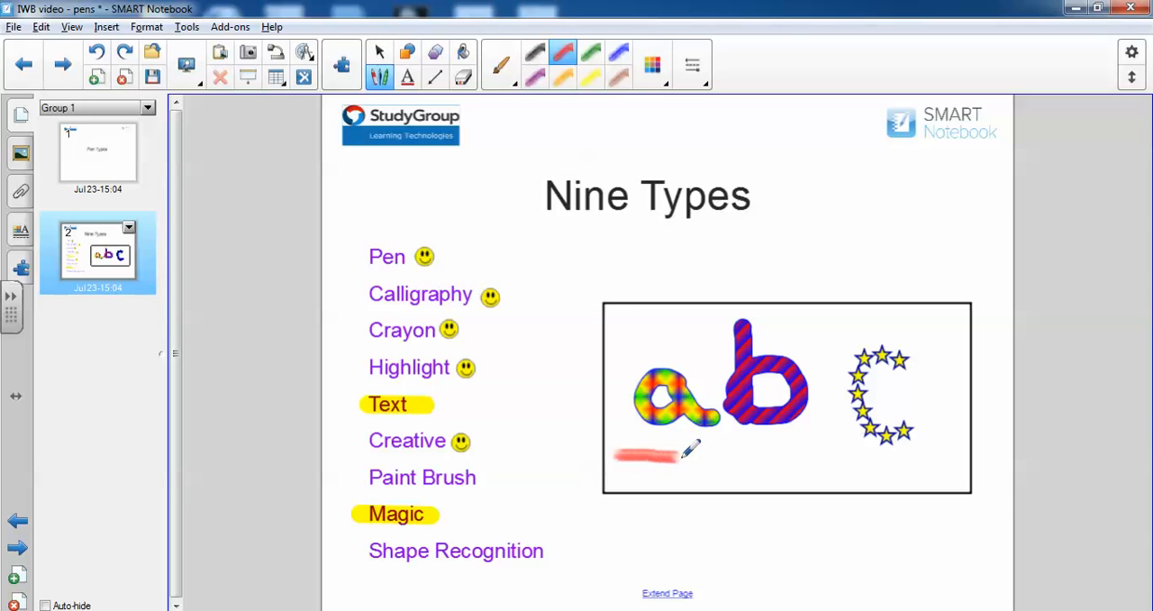
pyautogui.moveTo(670, 454); pyautogui.dragTo(959, 458)
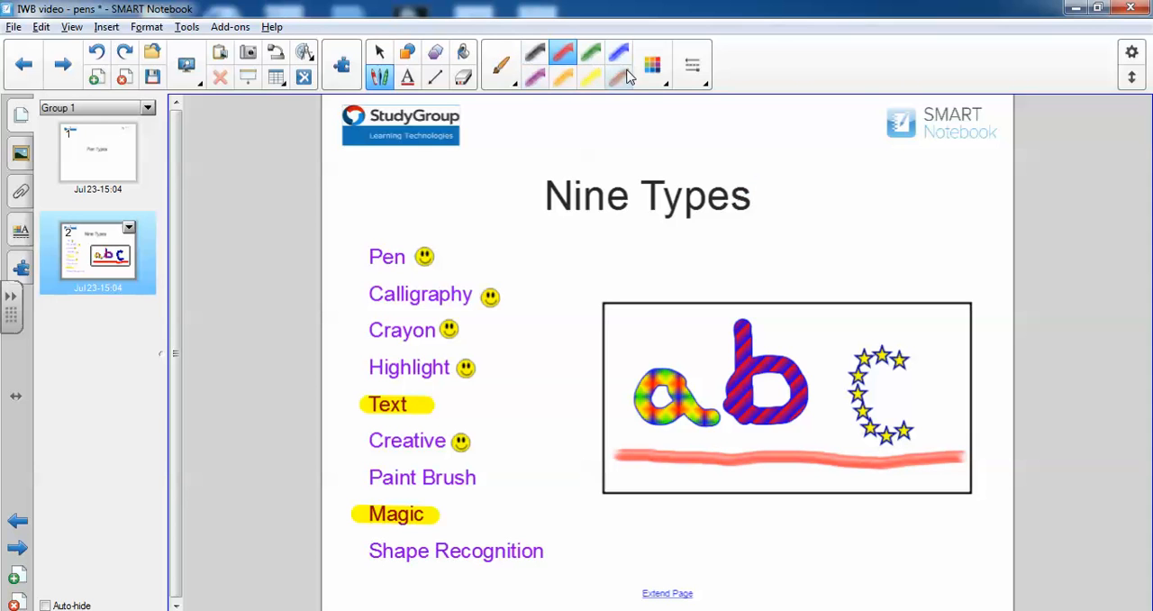
pyautogui.click(692, 65)
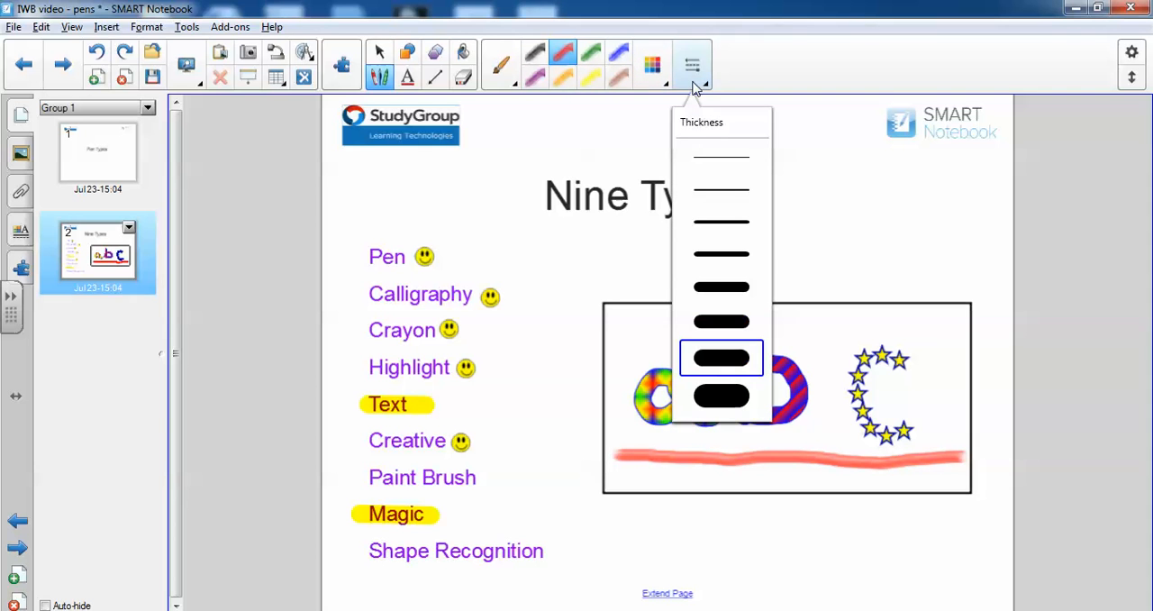
pyautogui.click(378, 76)
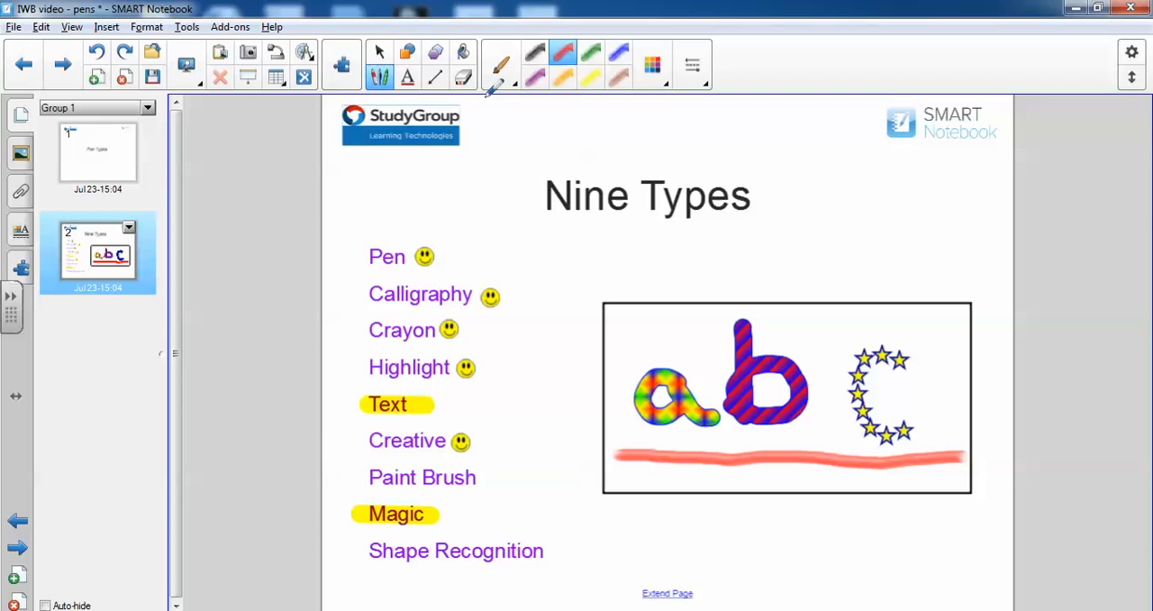
pyautogui.click(501, 65)
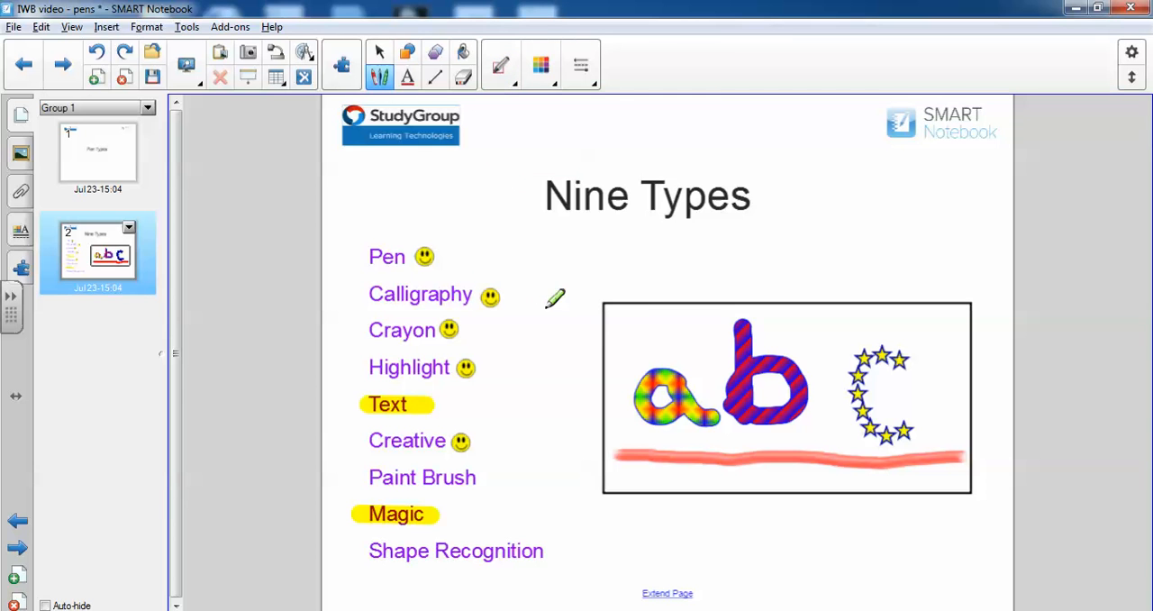
# Step: Draw a larger shape-recognised rectangle around the frame and start a small stroke above the c
pyautogui.moveTo(580, 287); pyautogui.dragTo(580, 423)
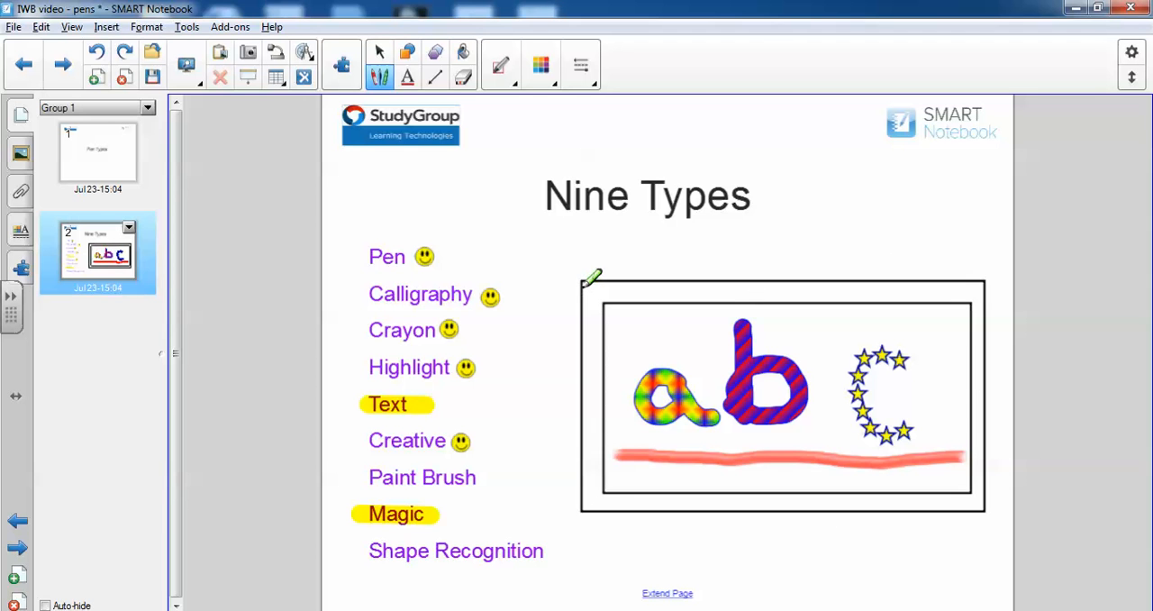
pyautogui.moveTo(850, 326)
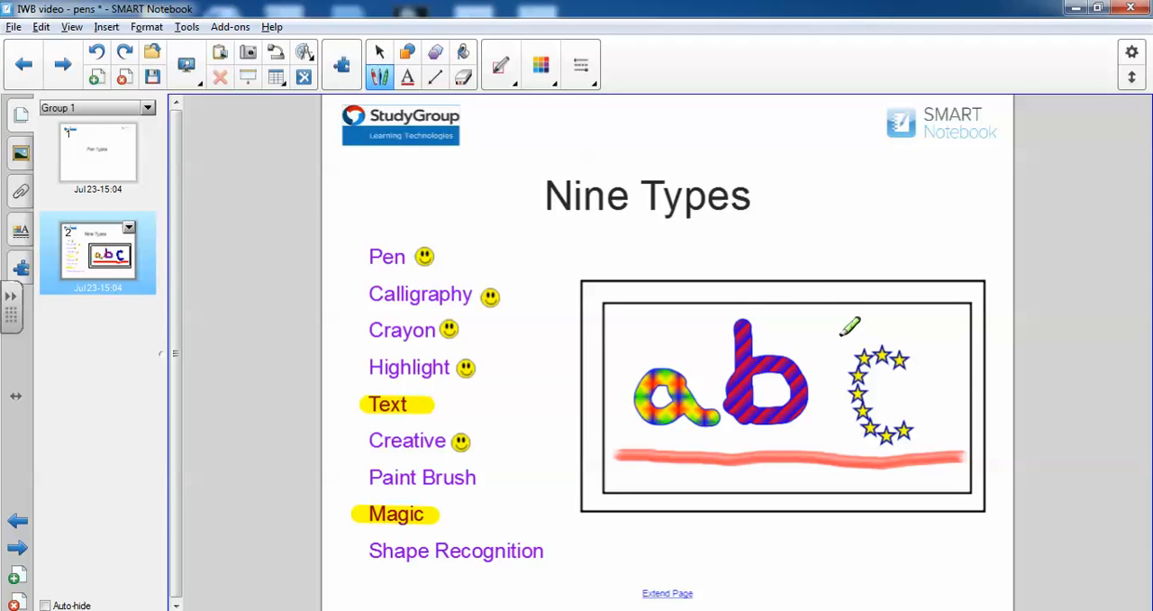
pyautogui.moveTo(846, 328); pyautogui.dragTo(825, 361)
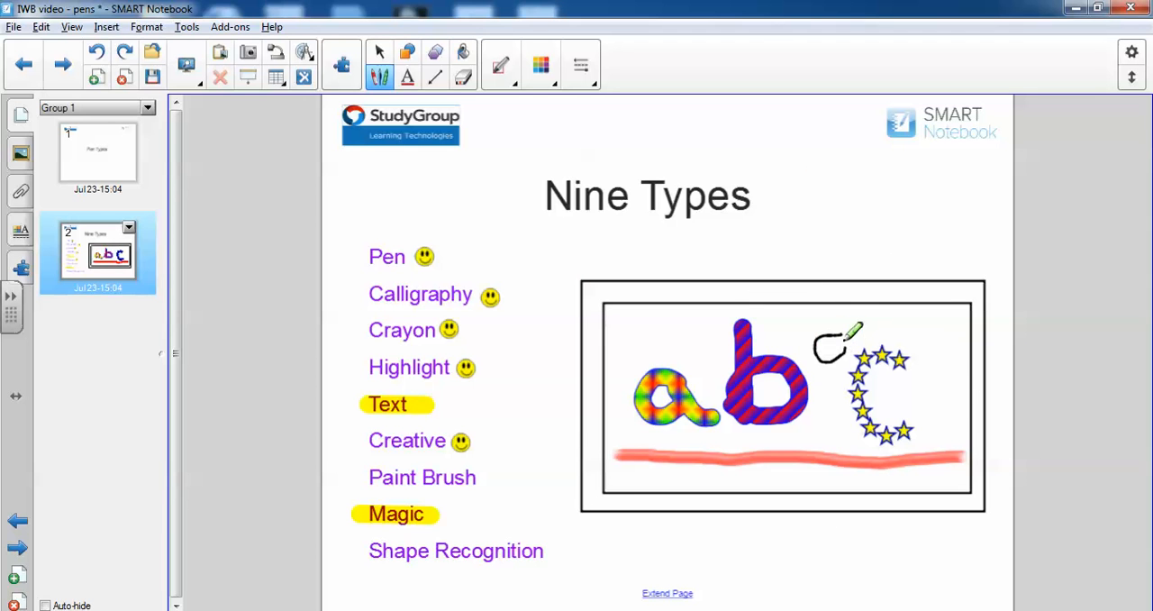